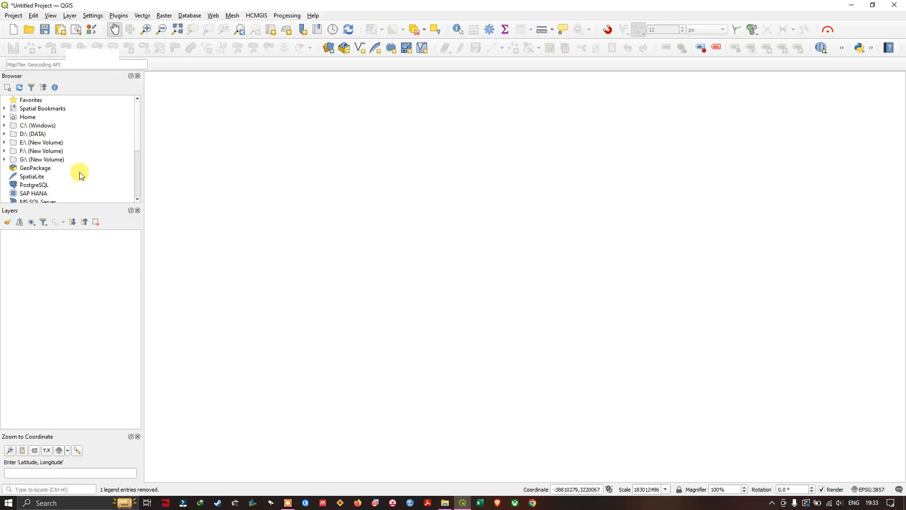
- Scroll the Browser panel and expand XYZ Tiles to list Esri, Google Satellite and OpenStreetMap
scroll(down, 3)
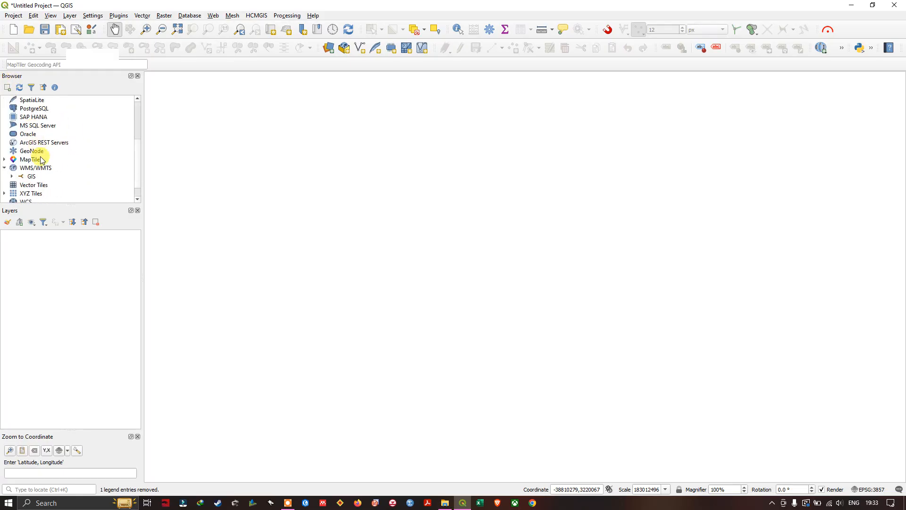
scroll(down, 3)
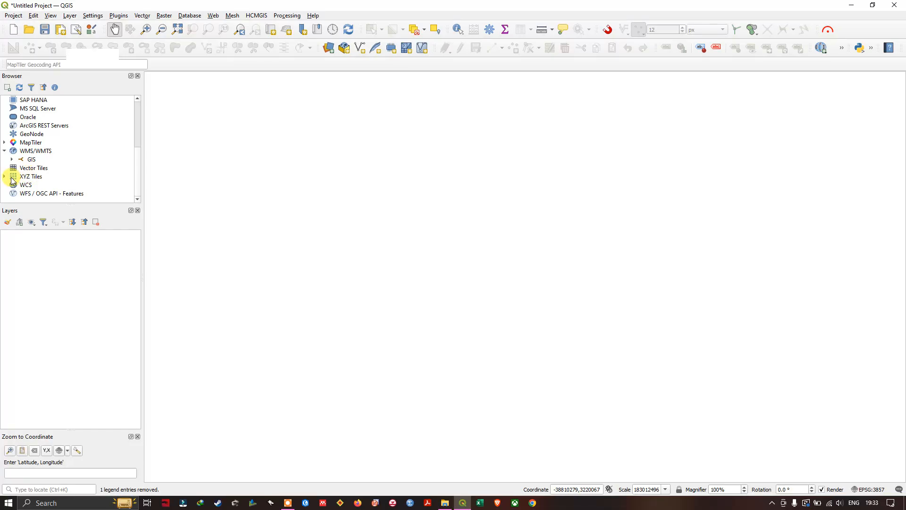
click(47, 168)
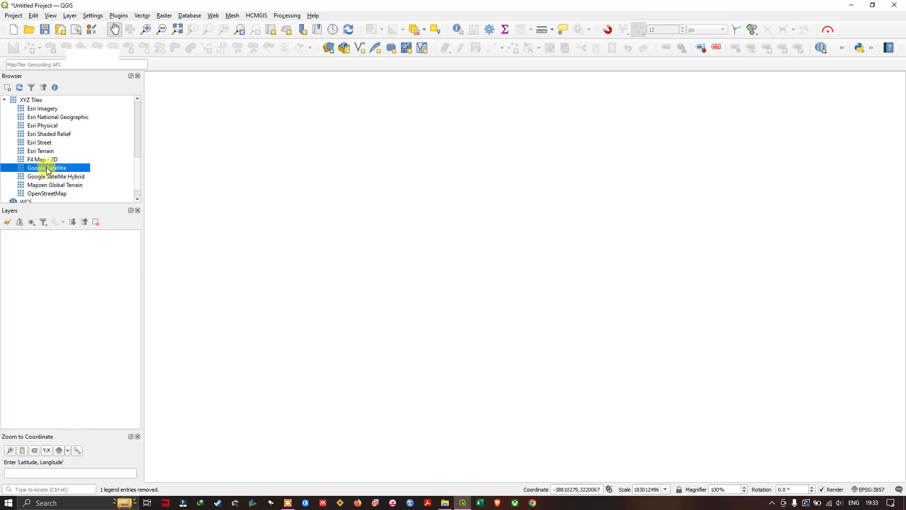
- Add the Google Satellite XYZ tile source to the map as a layer
double_click(46, 168)
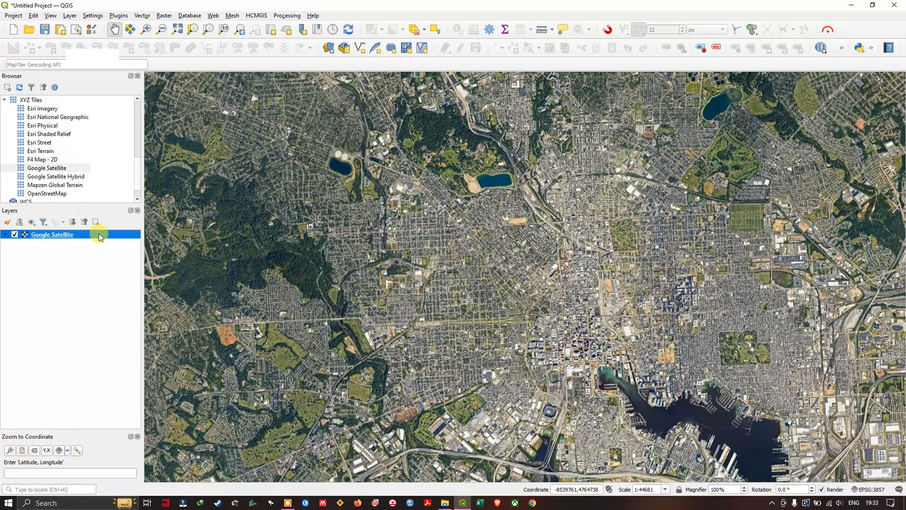
- Export the Google Satellite layer as GeoTIFF STUDYAREA.tif in Downloads, without VRT
right_click(52, 234)
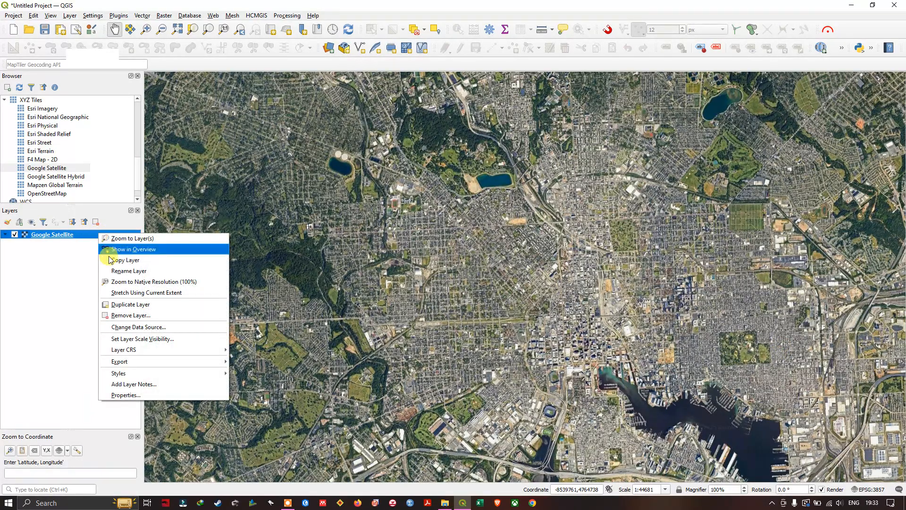
mouse_move(119, 361)
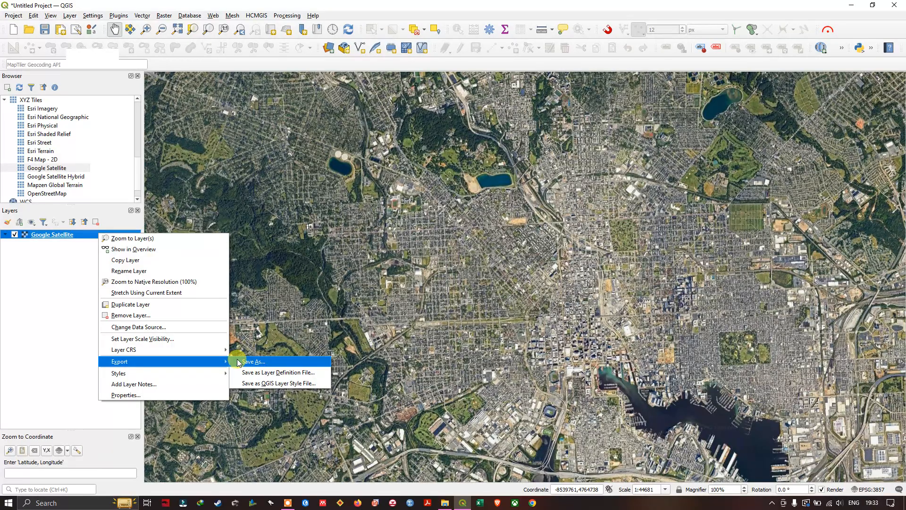
click(253, 361)
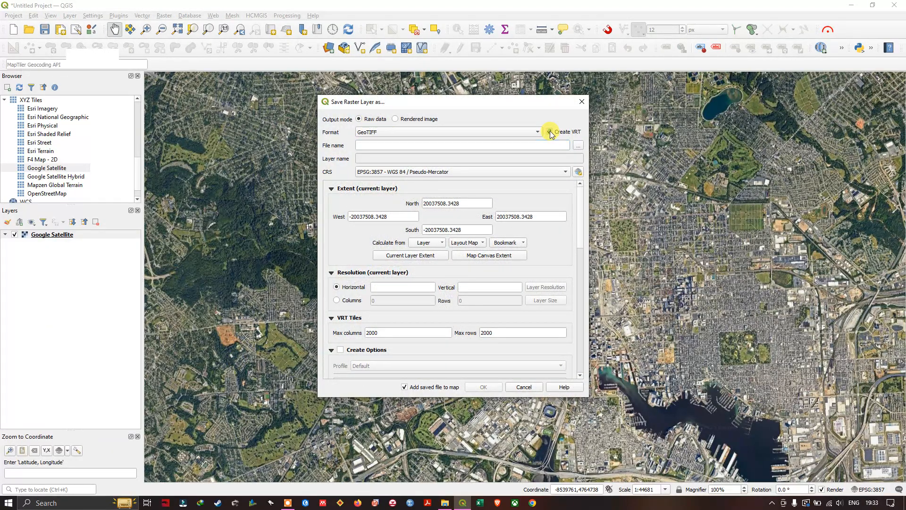
click(549, 131)
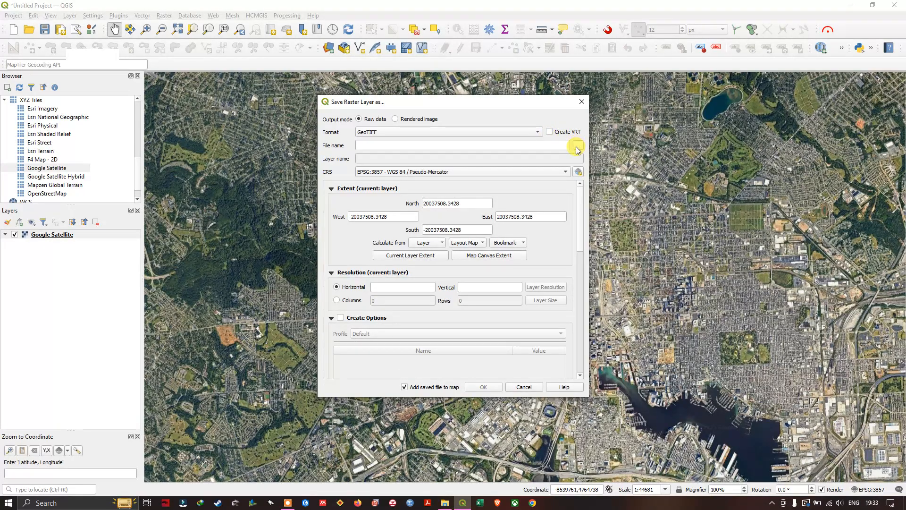
mouse_move(577, 147)
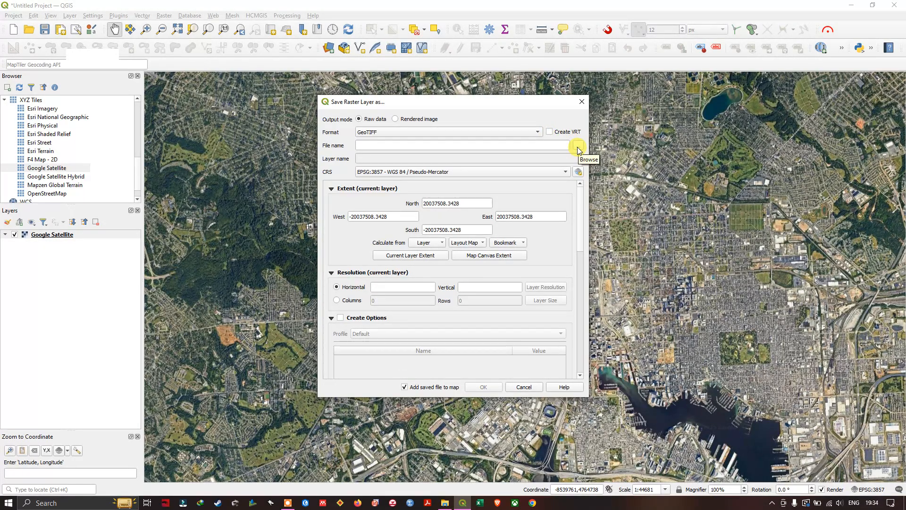
click(577, 146)
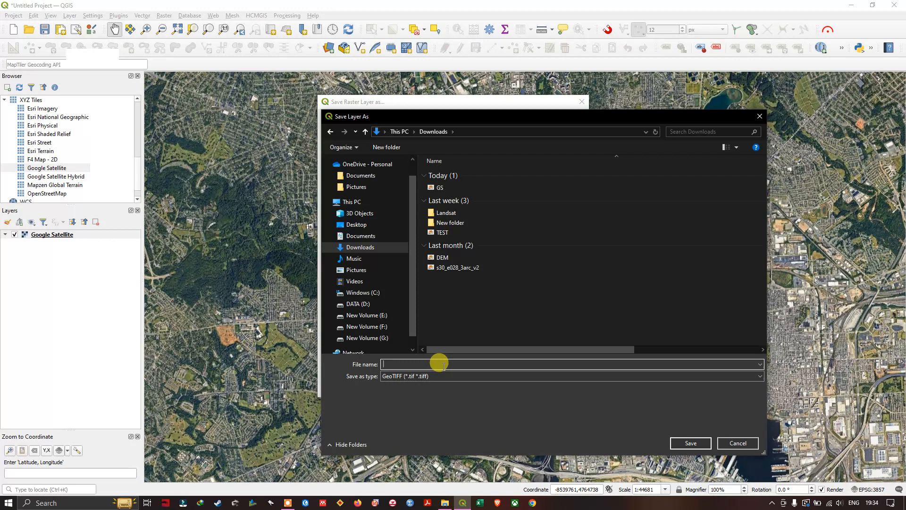
text(STUDY)
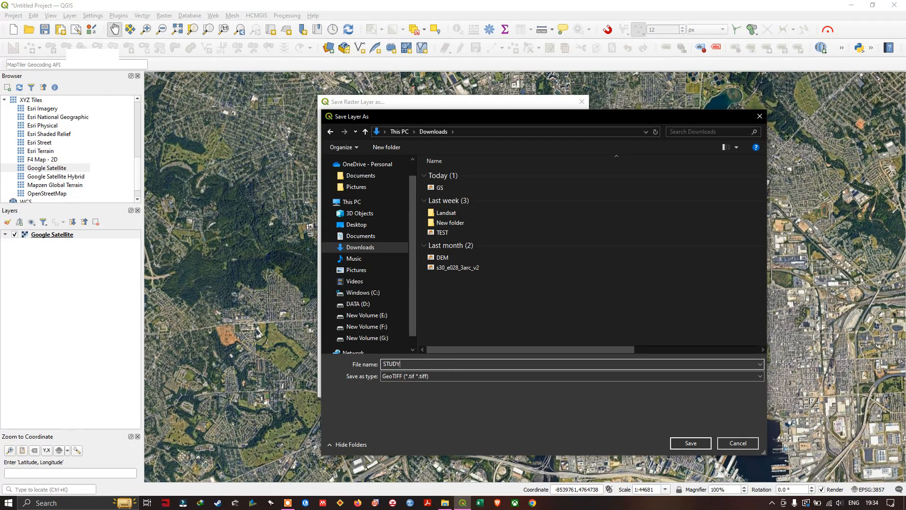
text(AREA)
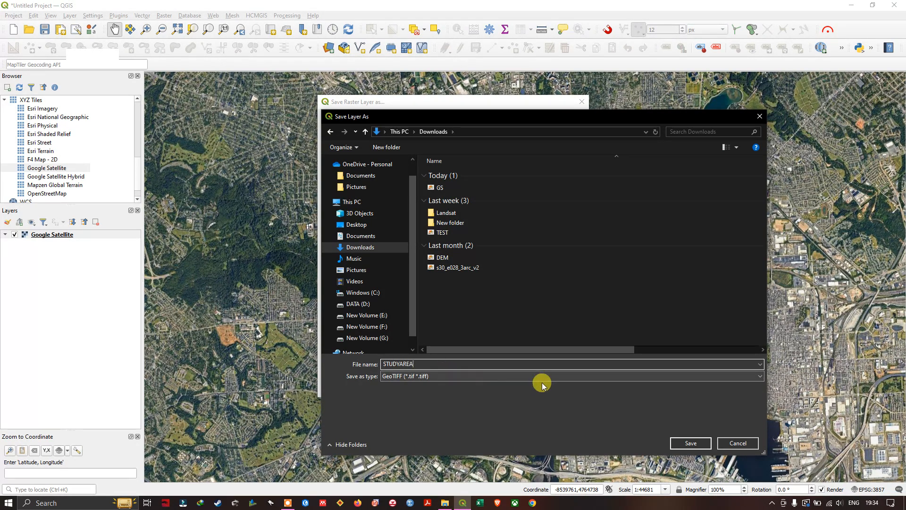
click(690, 442)
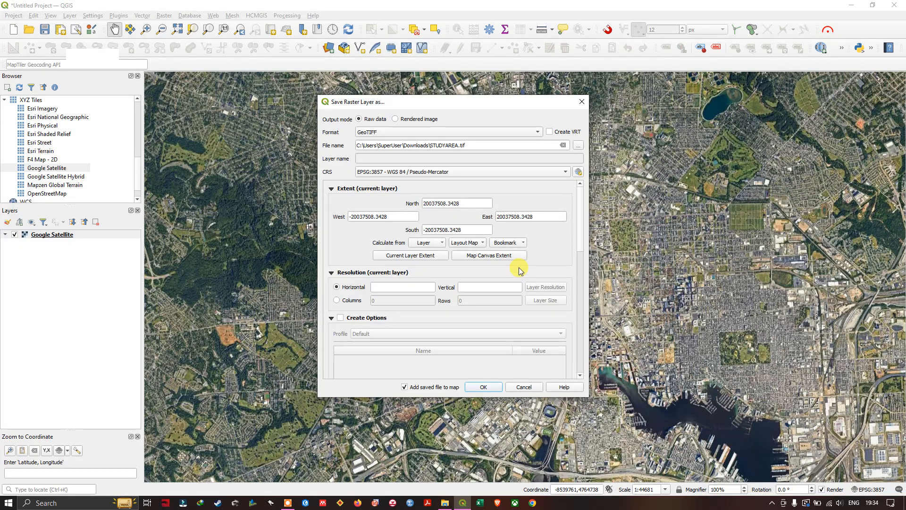
mouse_move(446, 272)
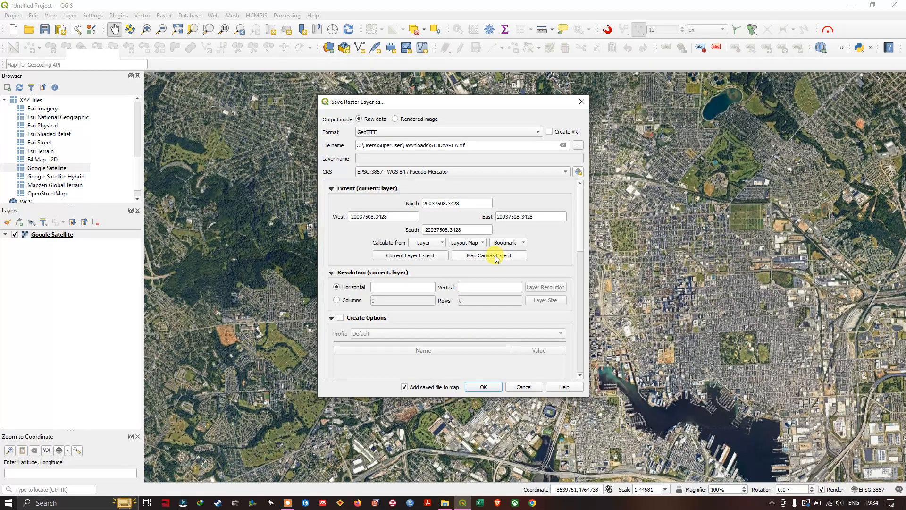
- Export at map canvas extent with 0.5 horizontal and vertical resolution
click(488, 254)
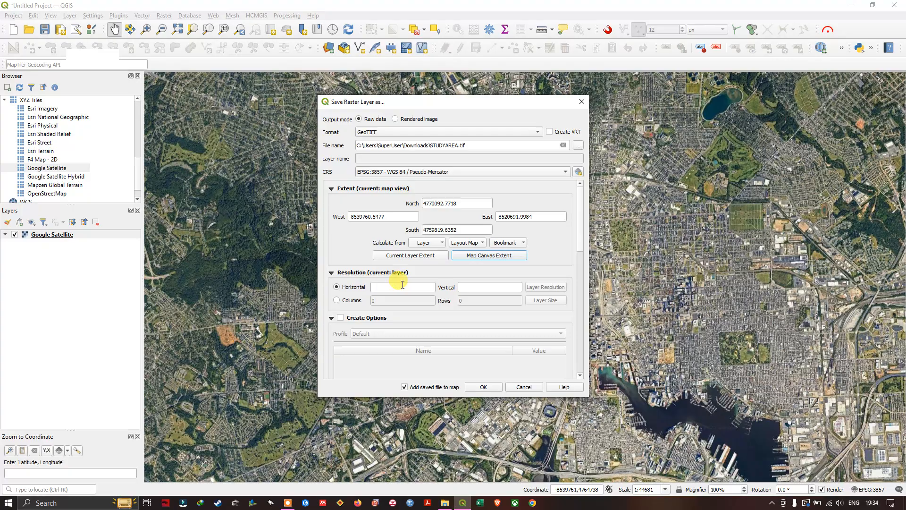
text(0.5)
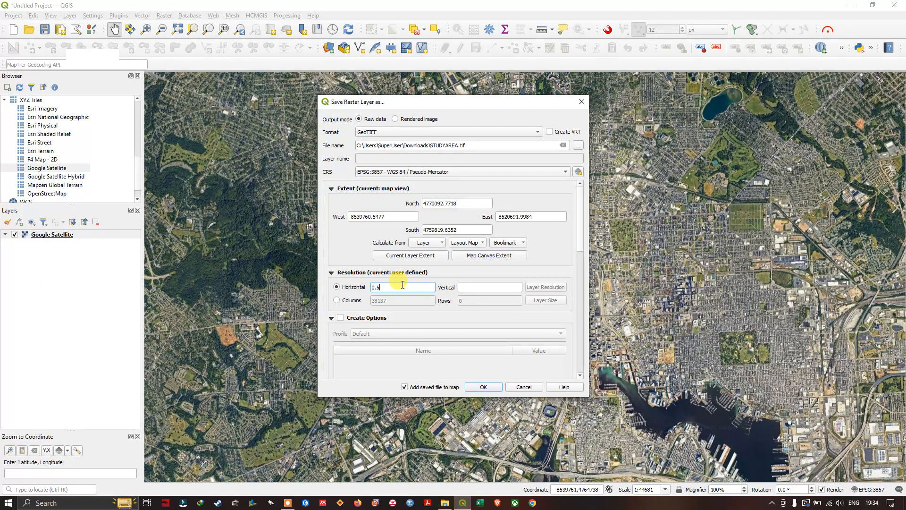
click(490, 287)
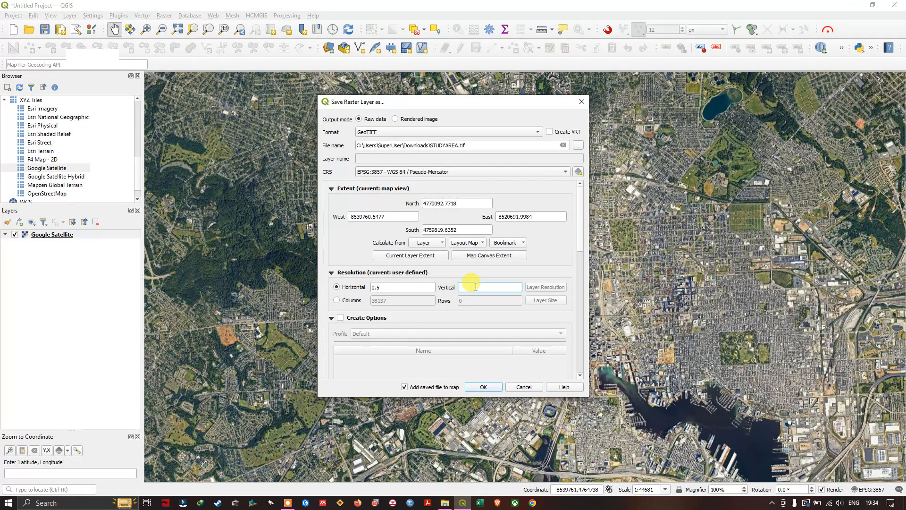
text(0.5)
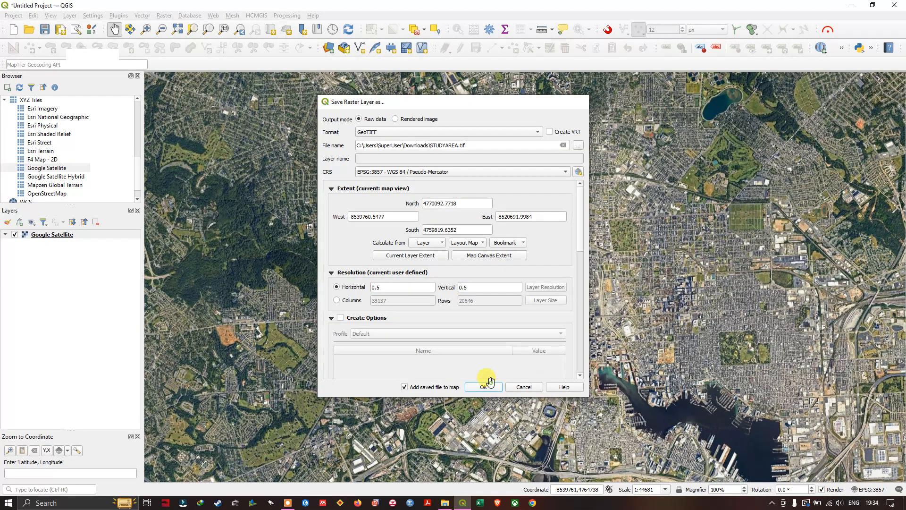
click(484, 386)
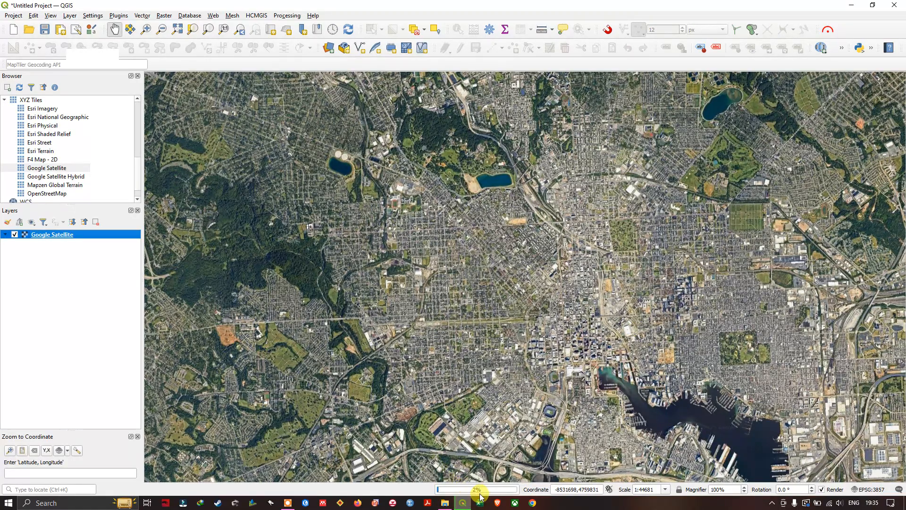
mouse_move(477, 490)
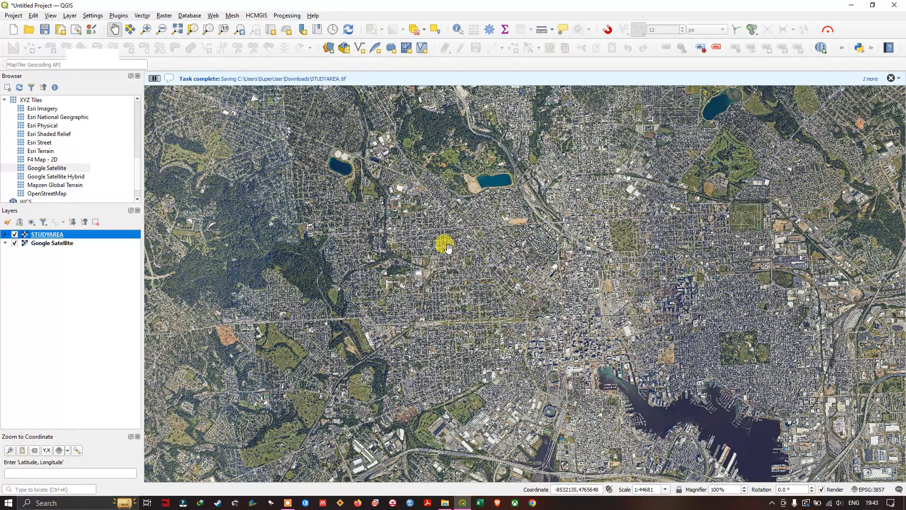
- Turn off Google Satellite visibility so only the STUDYAREA raster shows
drag(445, 243, 384, 194)
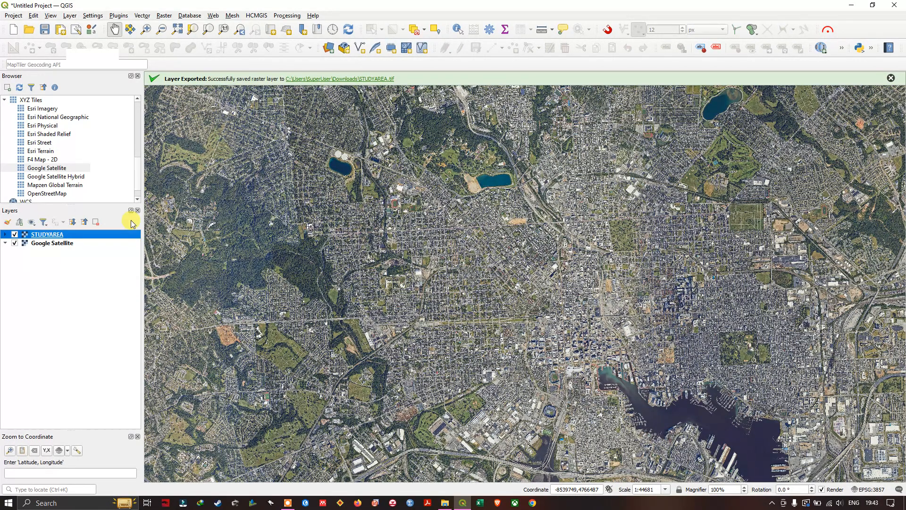
mouse_move(2, 338)
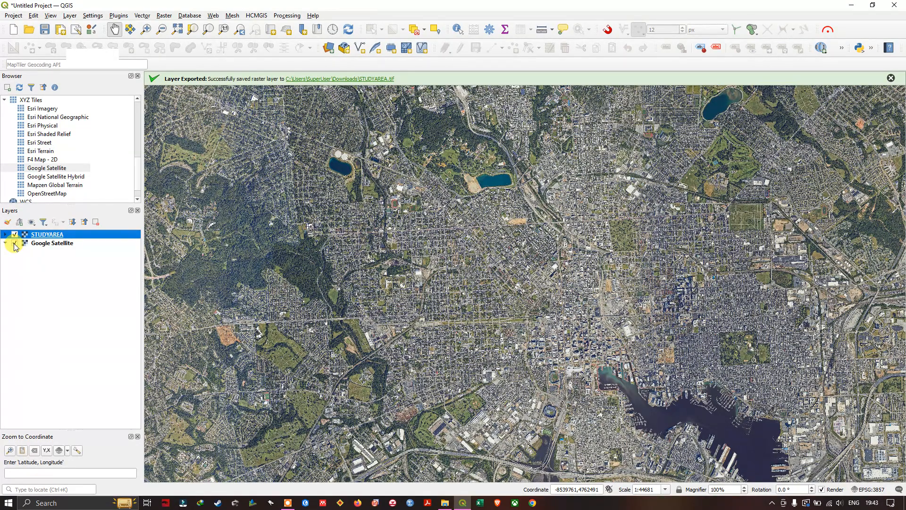
click(14, 243)
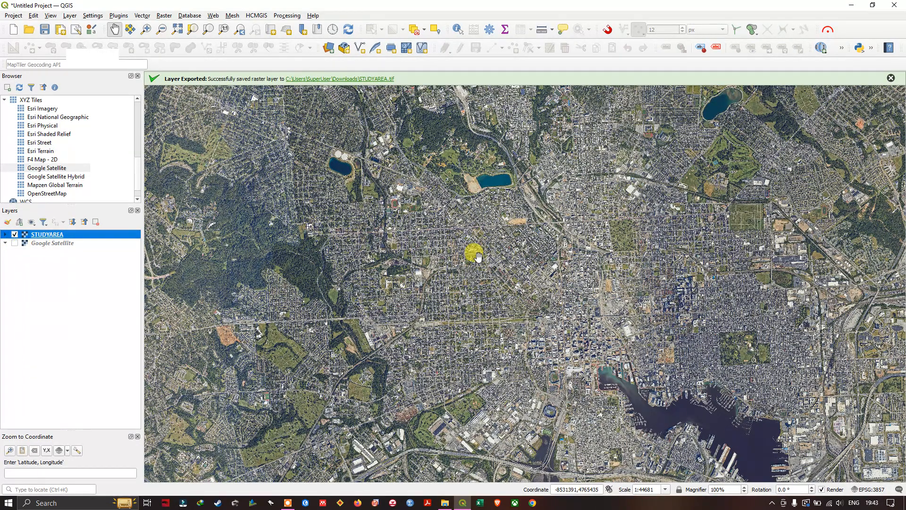